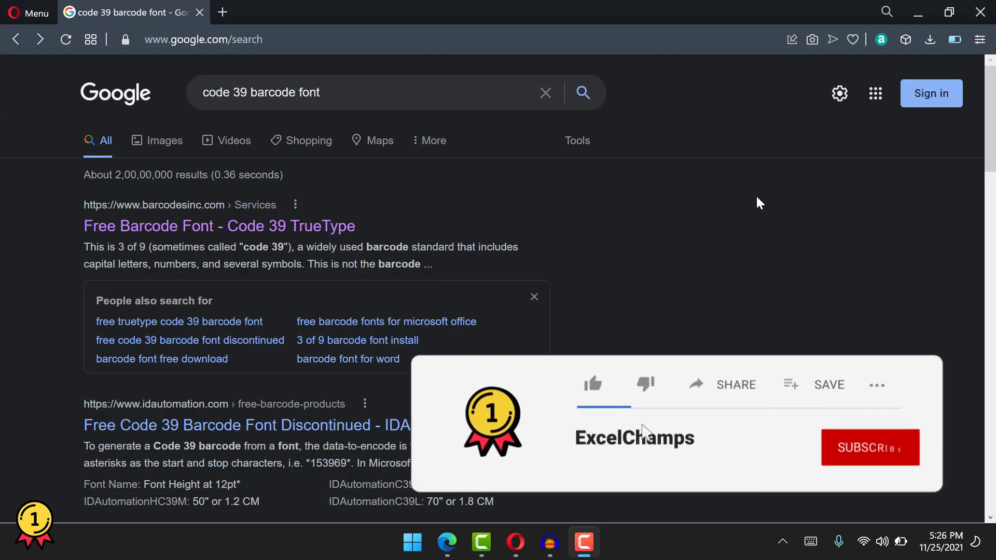
- Open the free3of9 archive in WinRAR and select the fre3of9x.ttf extended font
{"action": "left_click", "coordinate": [869, 447]}
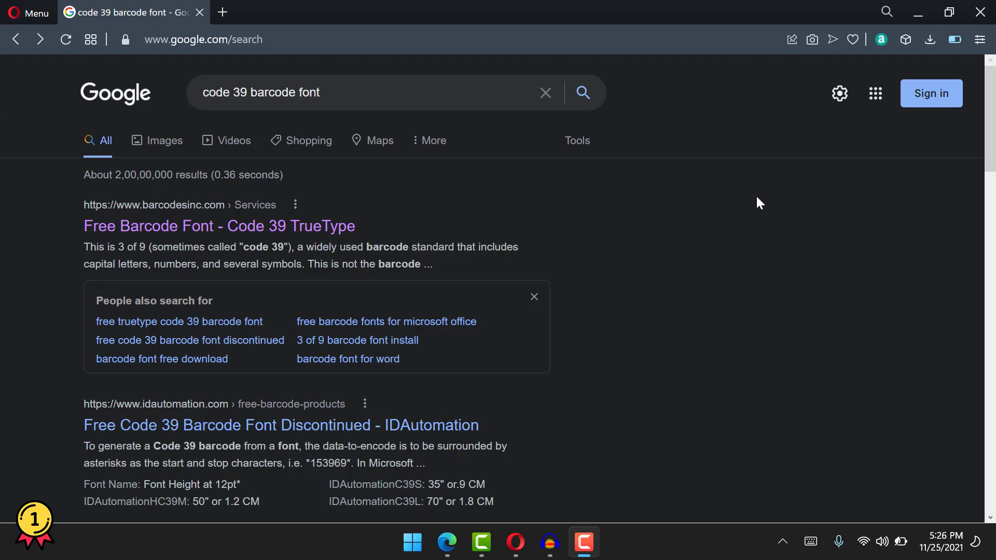
{"action": "mouse_move", "coordinate": [219, 227]}
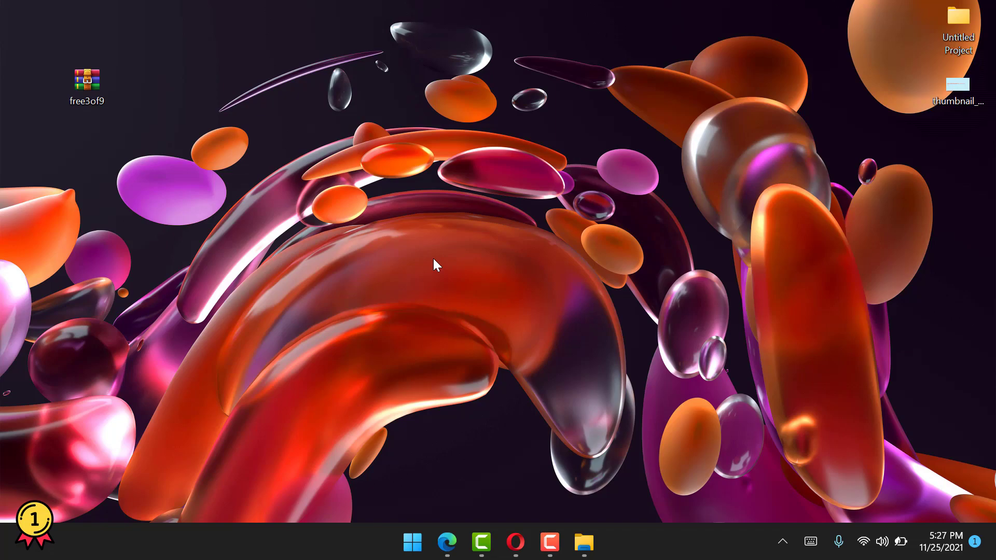
{"action": "left_click", "coordinate": [86, 83]}
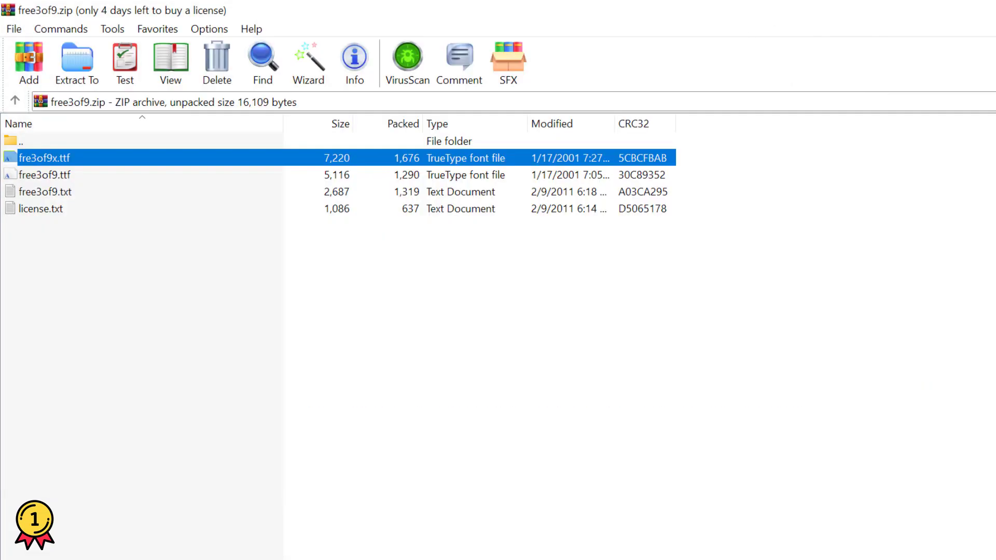
{"action": "left_click", "coordinate": [531, 543]}
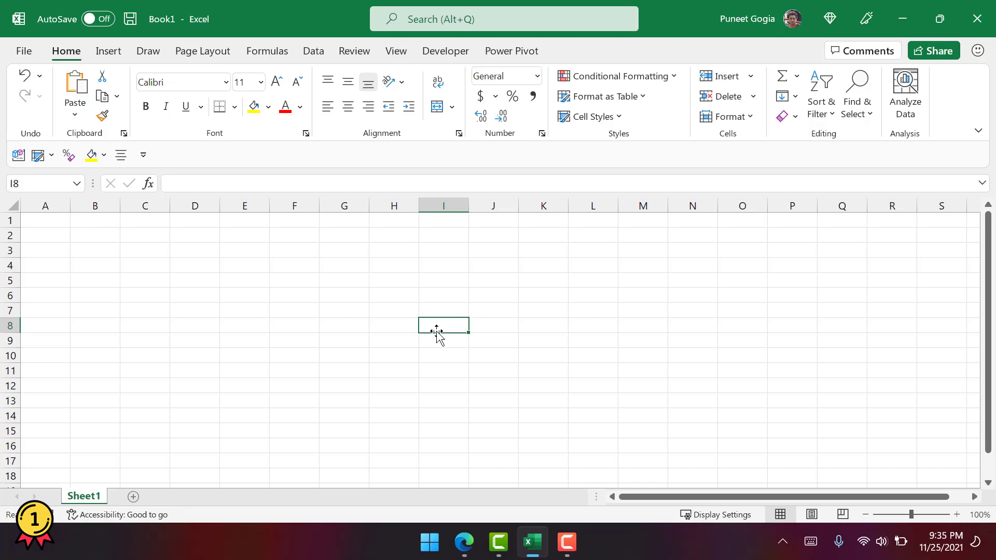
{"action": "mouse_move", "coordinate": [183, 281]}
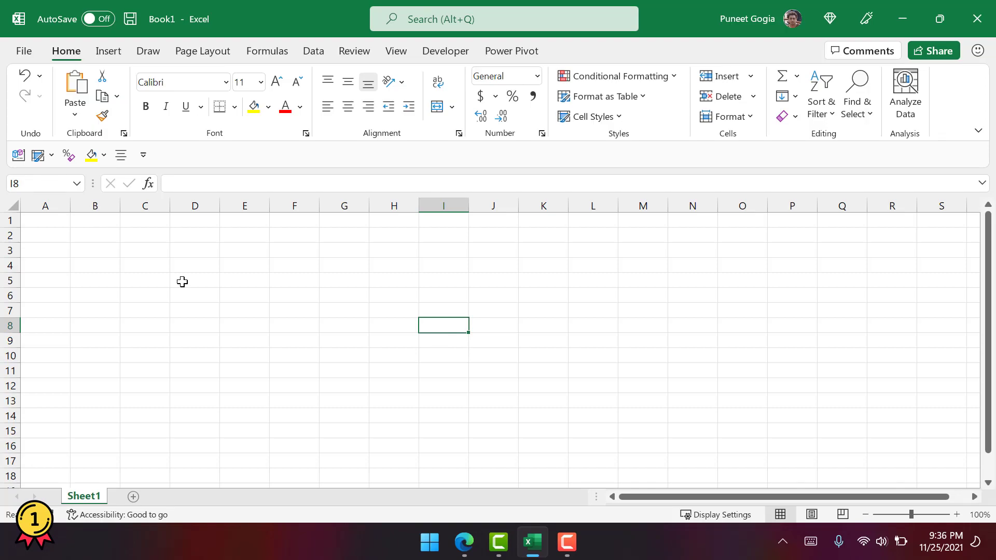
{"action": "mouse_move", "coordinate": [175, 298]}
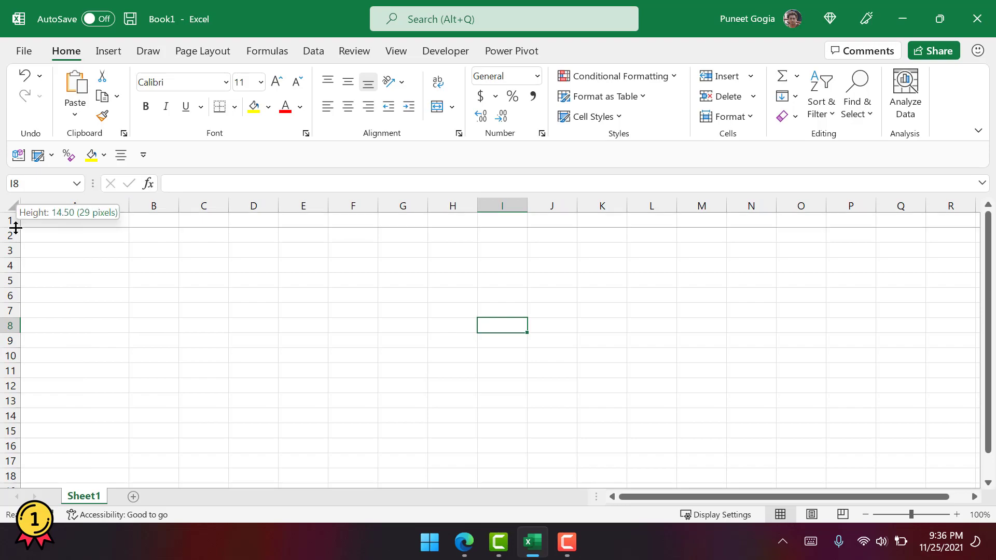
- Make row 1 taller so it can hold the barcode
{"action": "left_click_drag", "start_coordinate": [9, 228], "coordinate": [9, 245]}
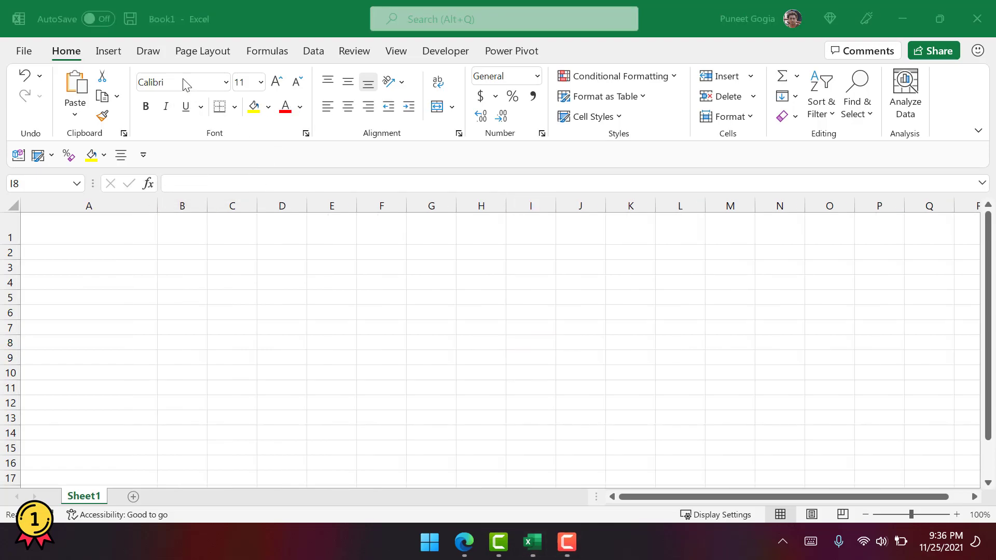
- Apply the Free 3 of 9 Extended font to cell A1
{"action": "left_click", "coordinate": [177, 82]}
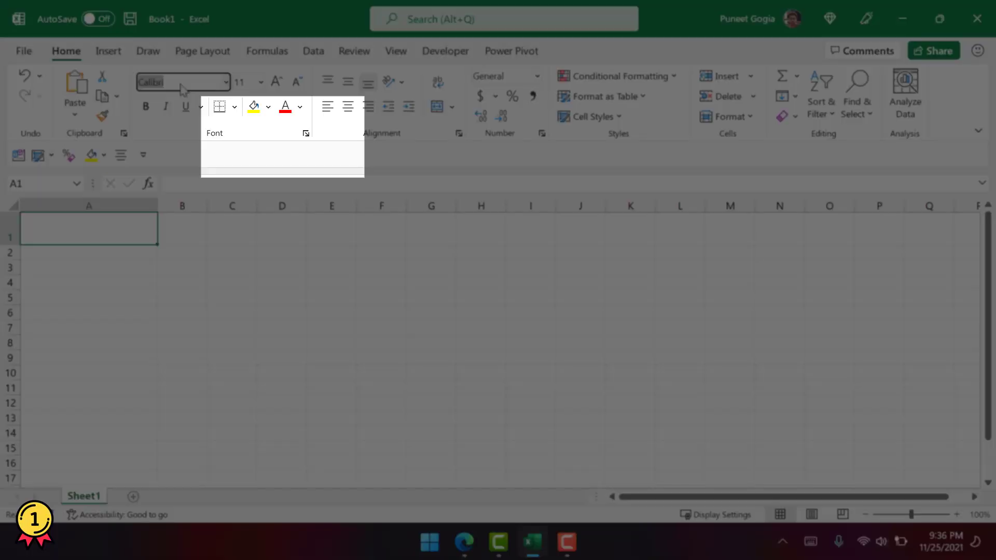
{"action": "type", "text": "Free 3 of 9 Extended"}
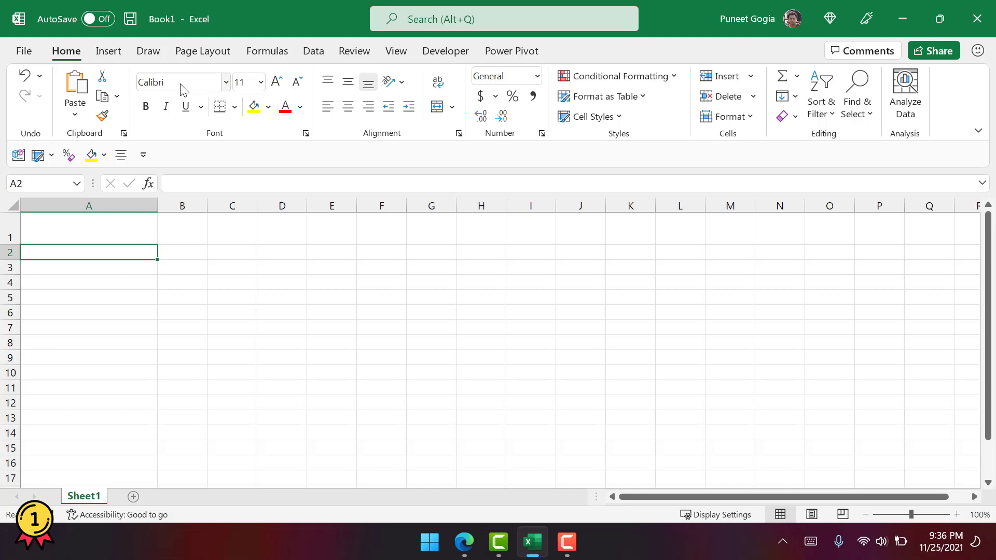
- Enter the text Excel Champs into cell A2
{"action": "type", "text": "Excel"}
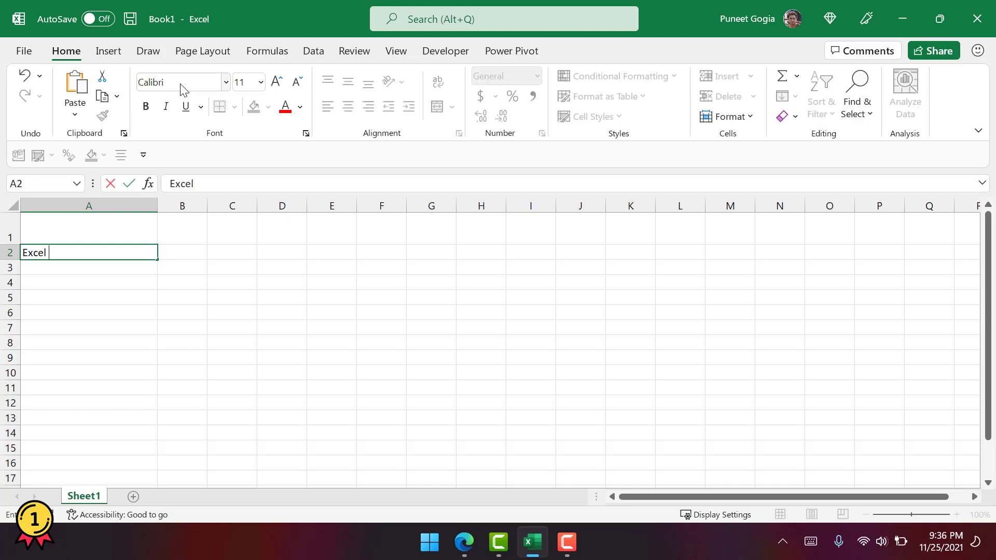
{"action": "type", "text": "Cha"}
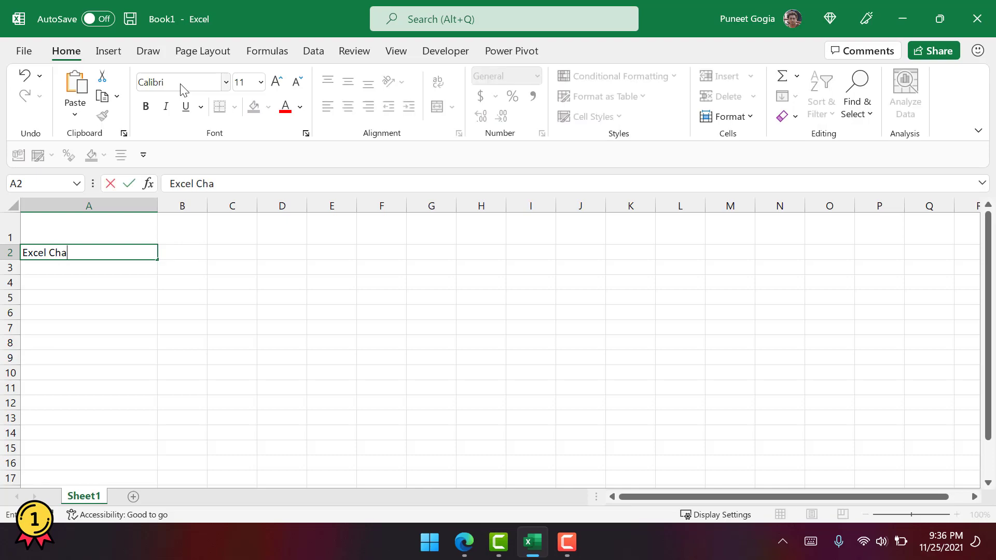
{"action": "type", "text": "mps"}
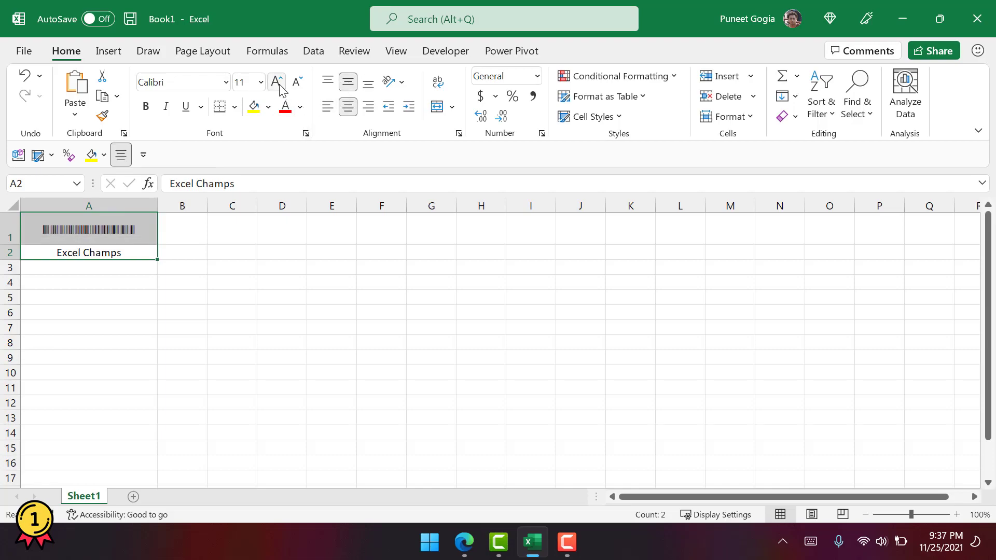
- Enlarge the A1 barcode font up to size 28 so it spans column A
{"action": "left_click", "coordinate": [277, 81]}
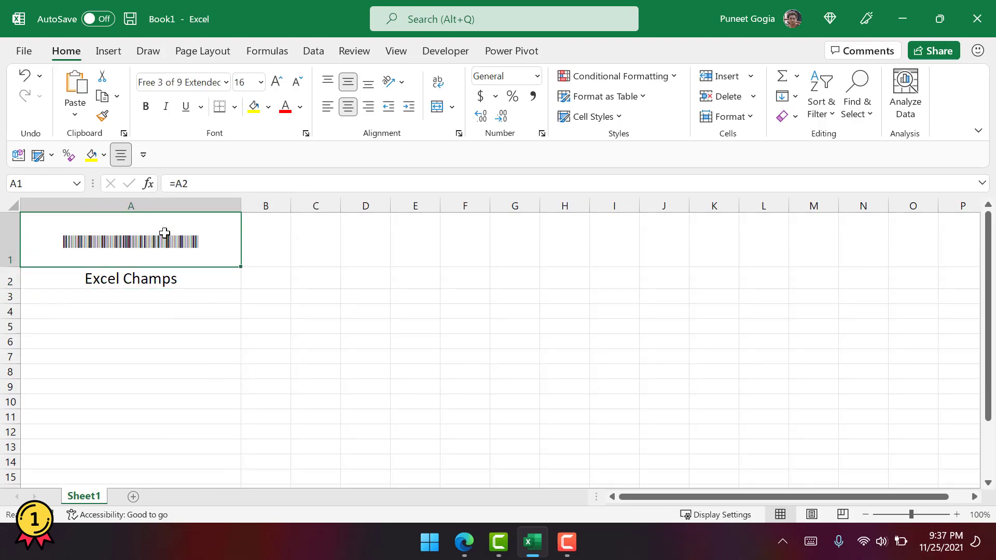
{"action": "left_click", "coordinate": [276, 81]}
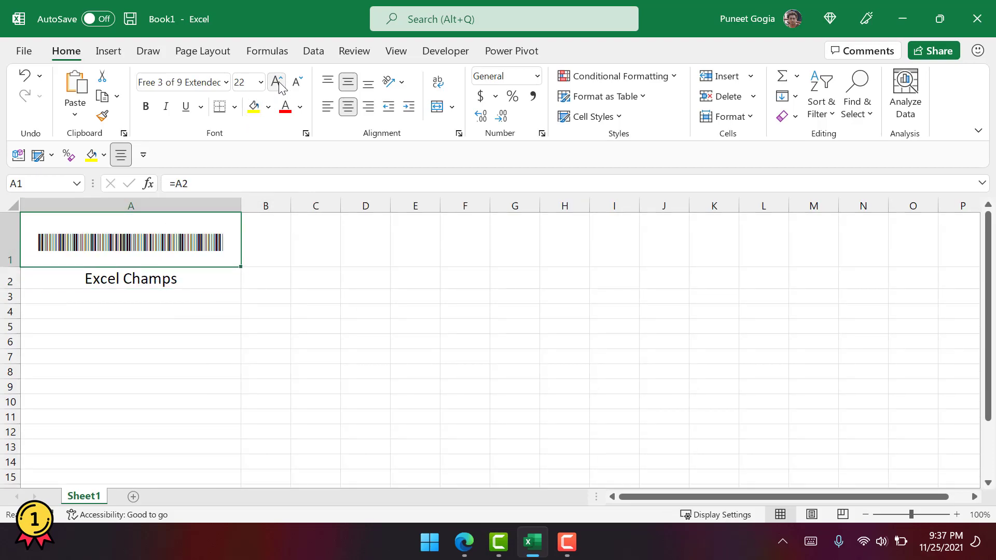
{"action": "left_click", "coordinate": [276, 81]}
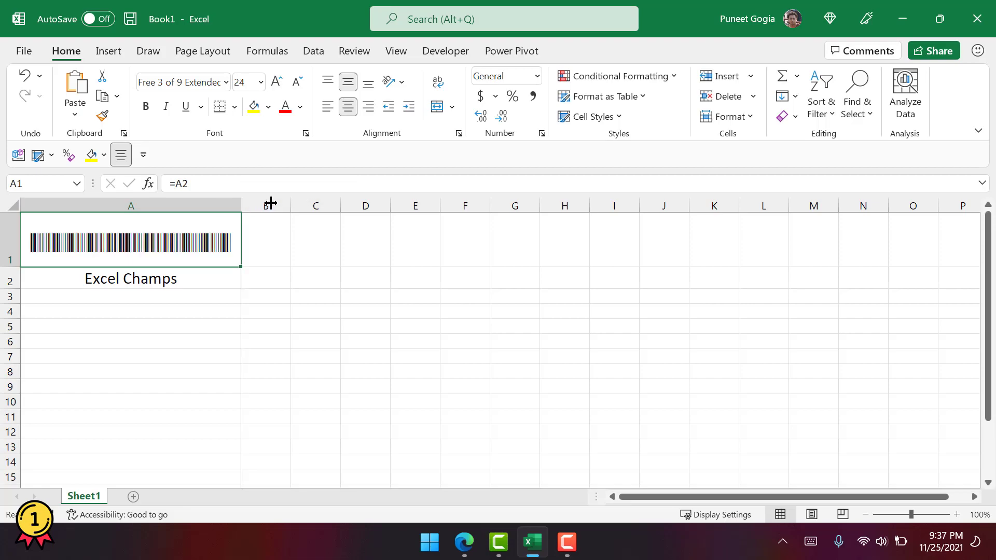
{"action": "left_click", "coordinate": [276, 81]}
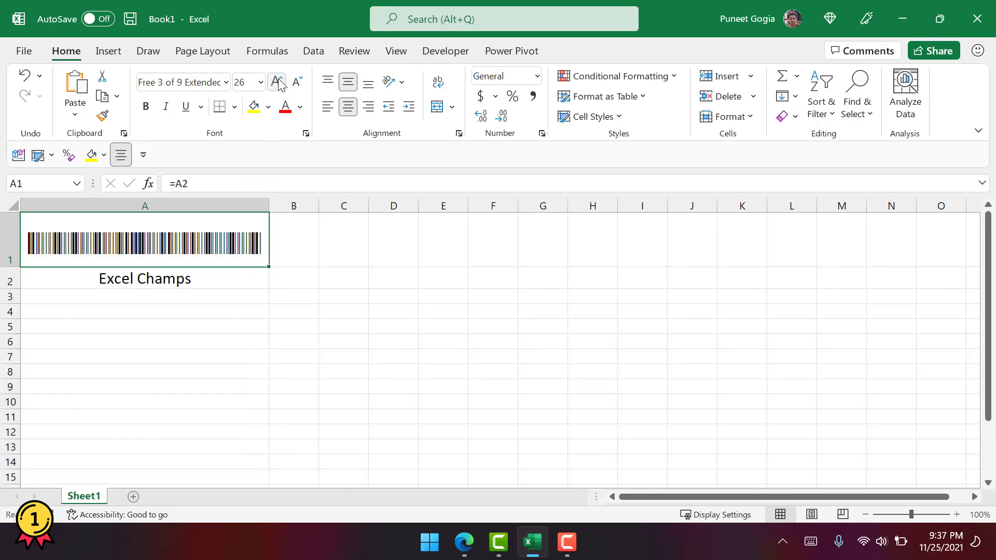
{"action": "left_click", "coordinate": [276, 82]}
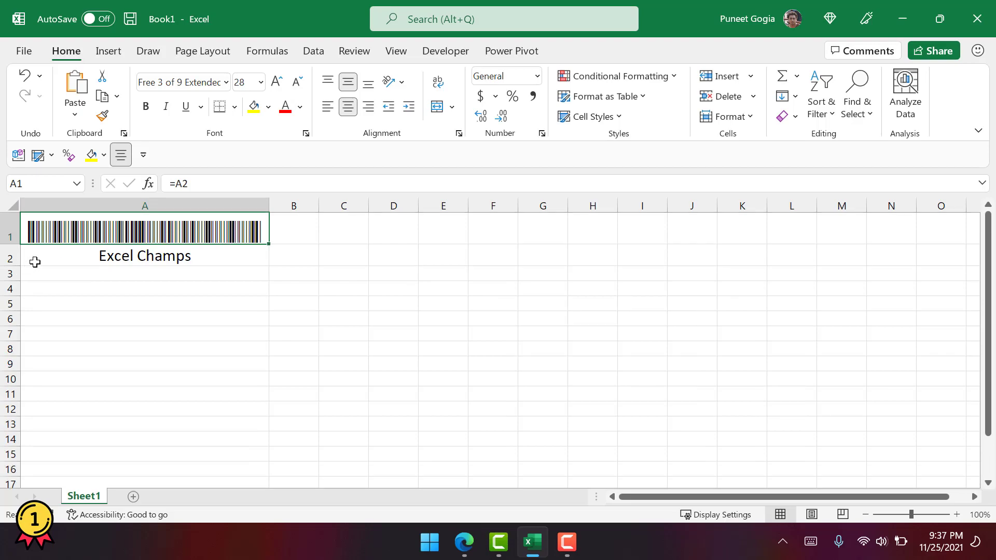